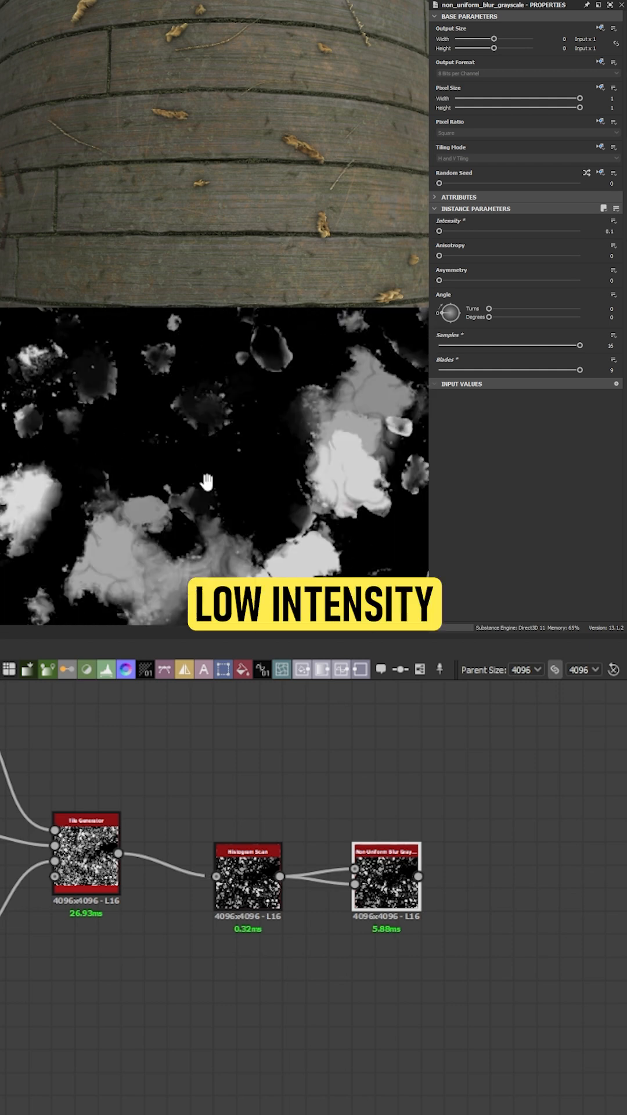
Blend the Histogram Scan edges over the spots with Max (Lighten) at 0.07 opacity.
left_click(501, 877)
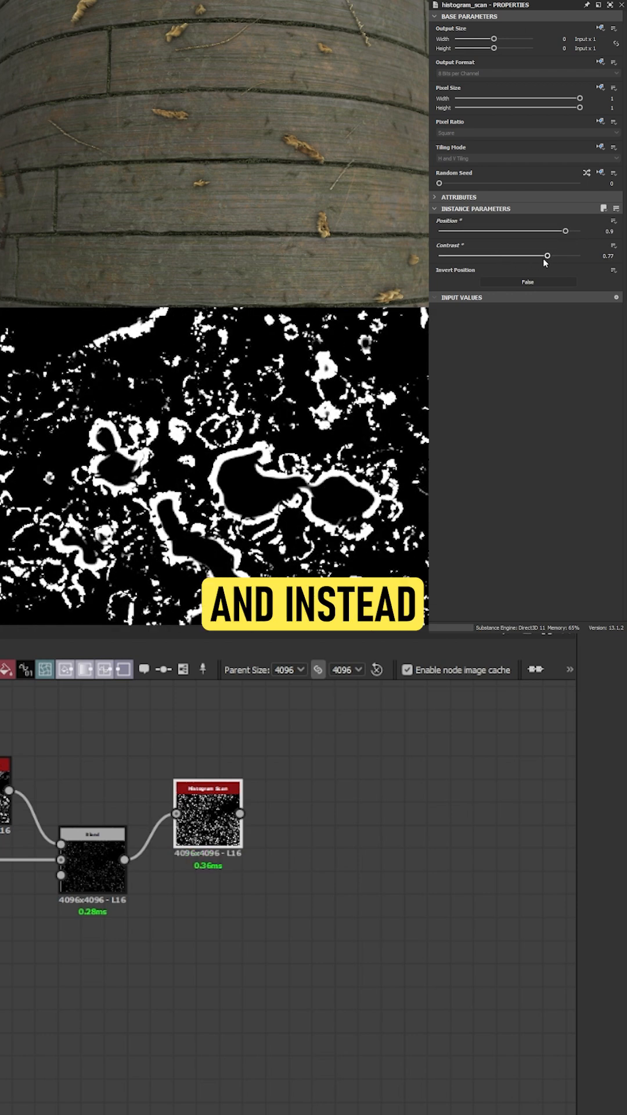
left_click(370, 853)
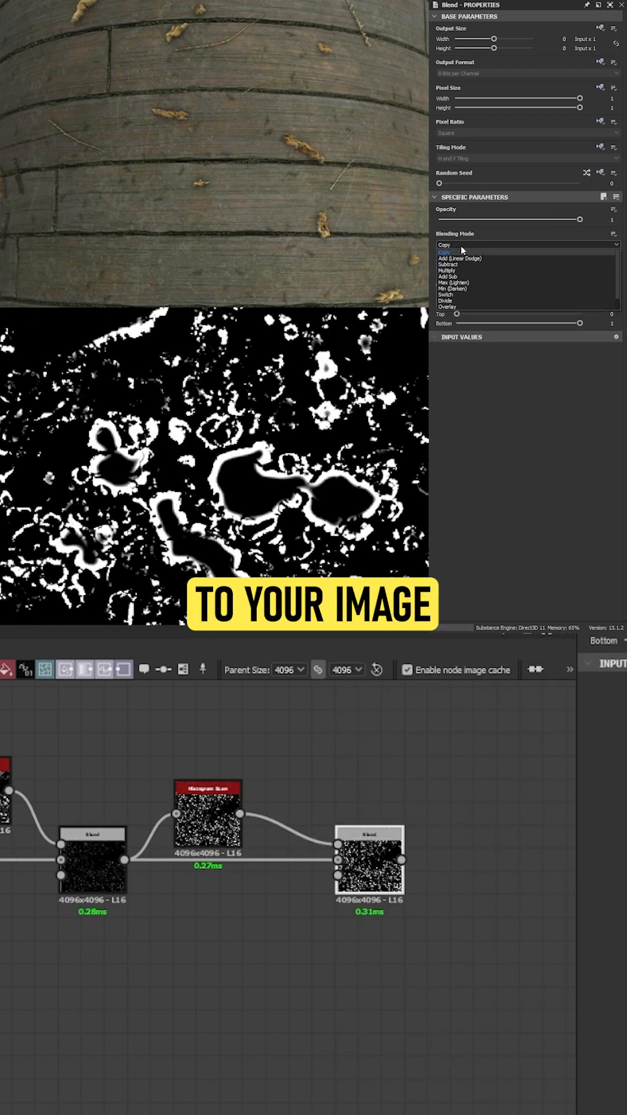
left_click(456, 282)
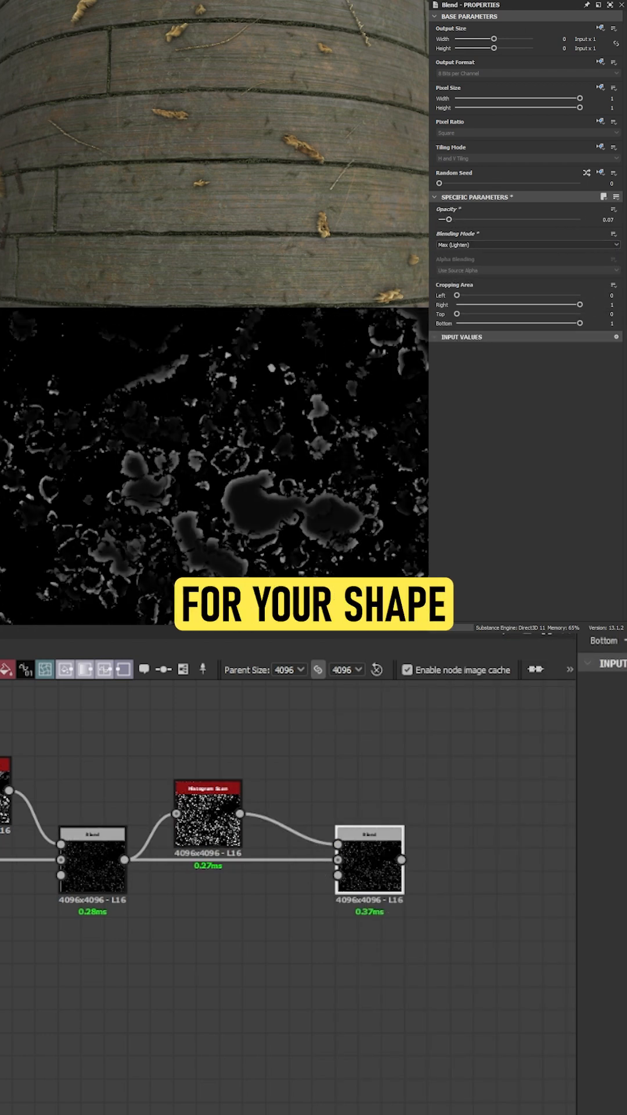